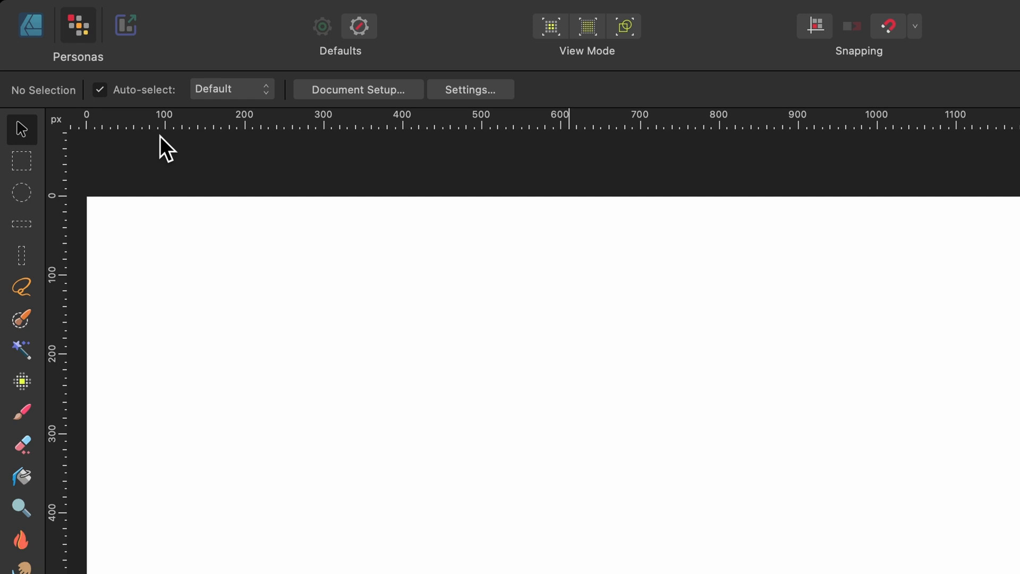
Switch to the Designer Persona and draw a large orange filled circle on the page
left_click(30, 24)
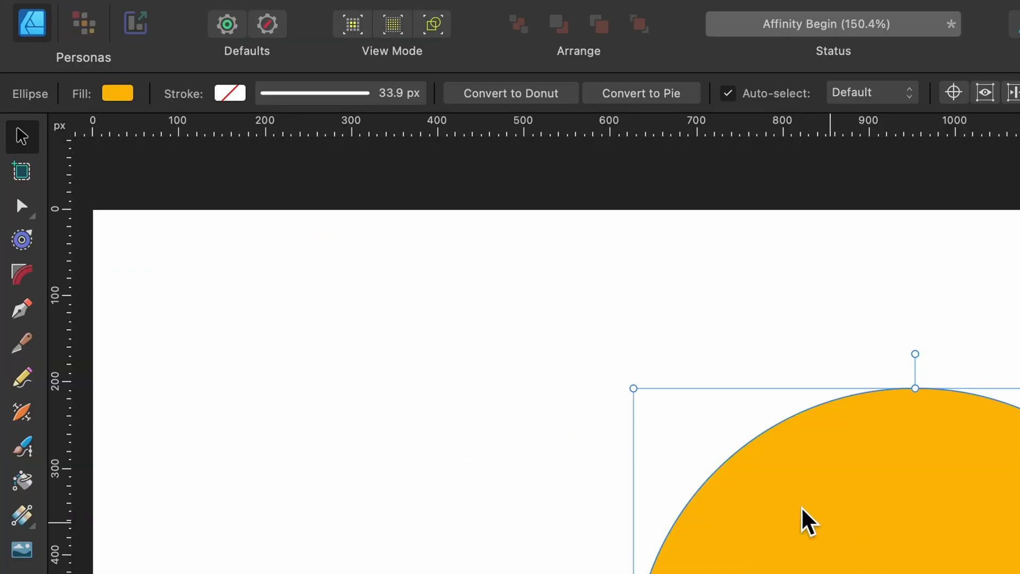
mouse_move(83, 24)
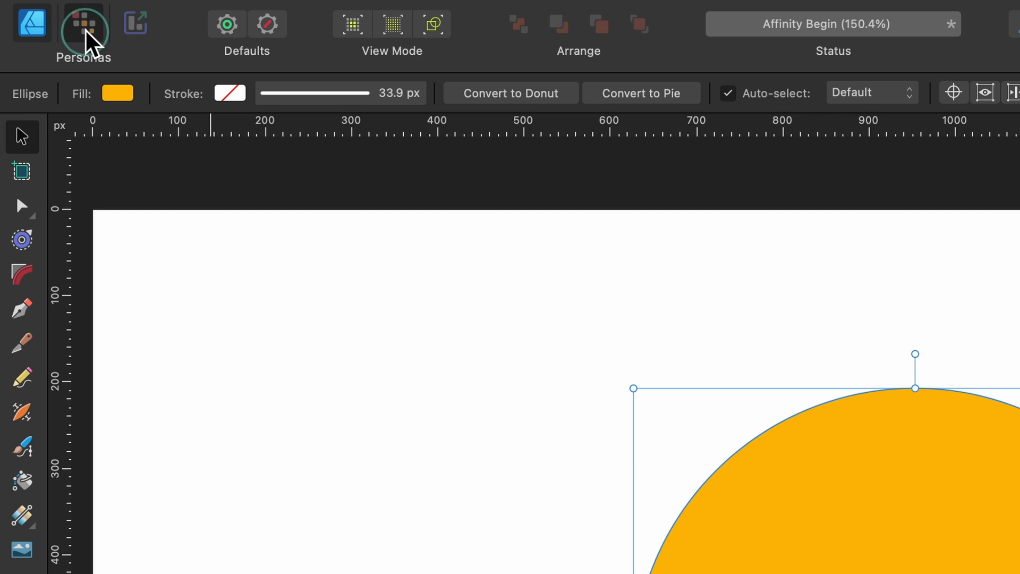
In the Pixel Persona, choose a darker orange and brush speckled shading along the circle's inner edges
left_click(83, 25)
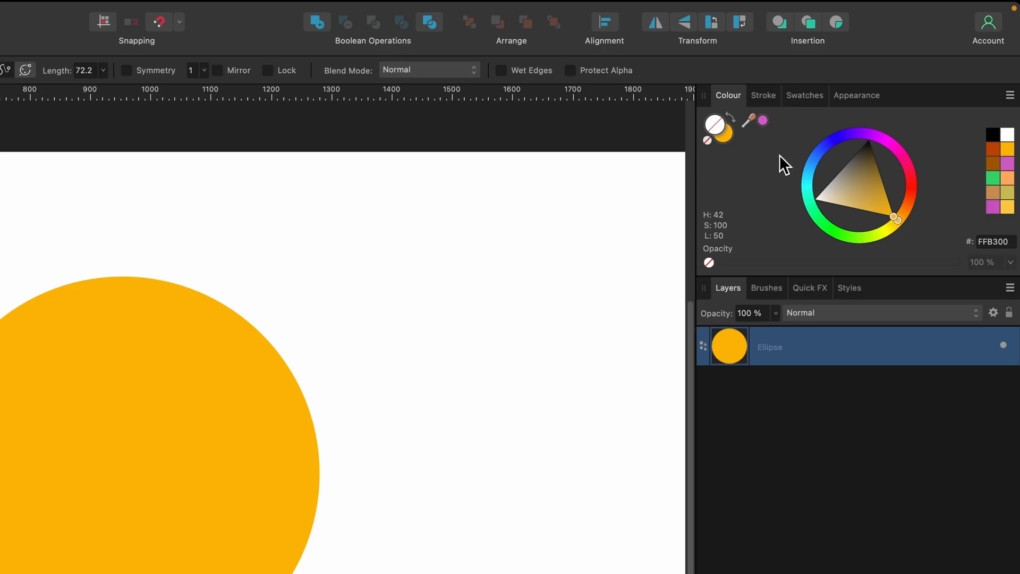
left_click(882, 198)
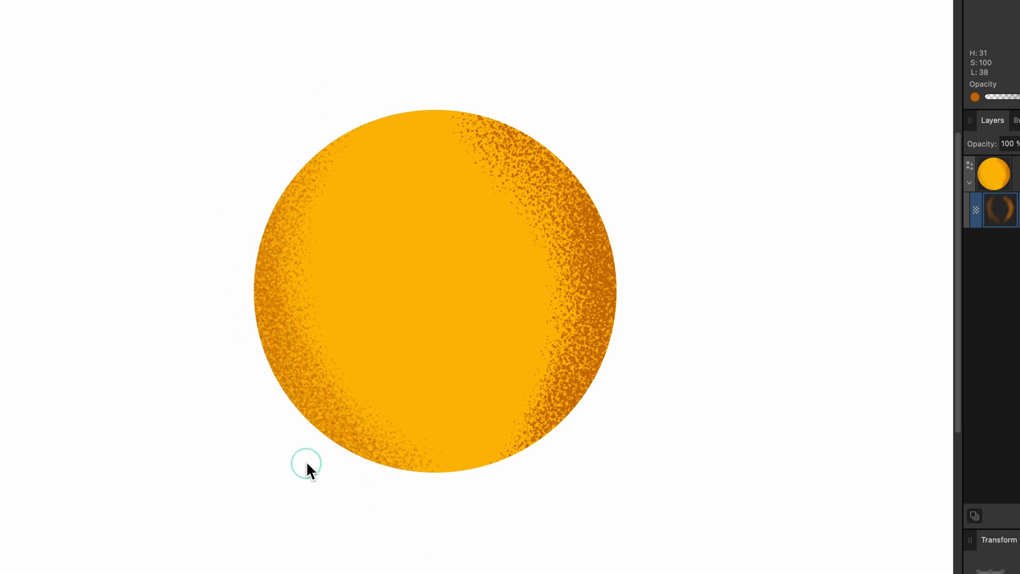
mouse_move(231, 210)
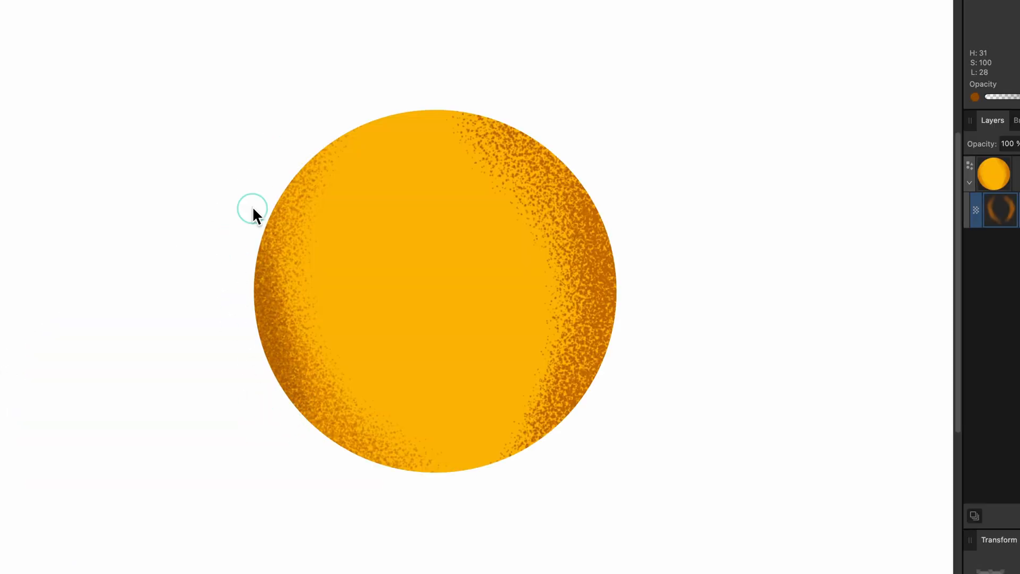
mouse_move(670, 109)
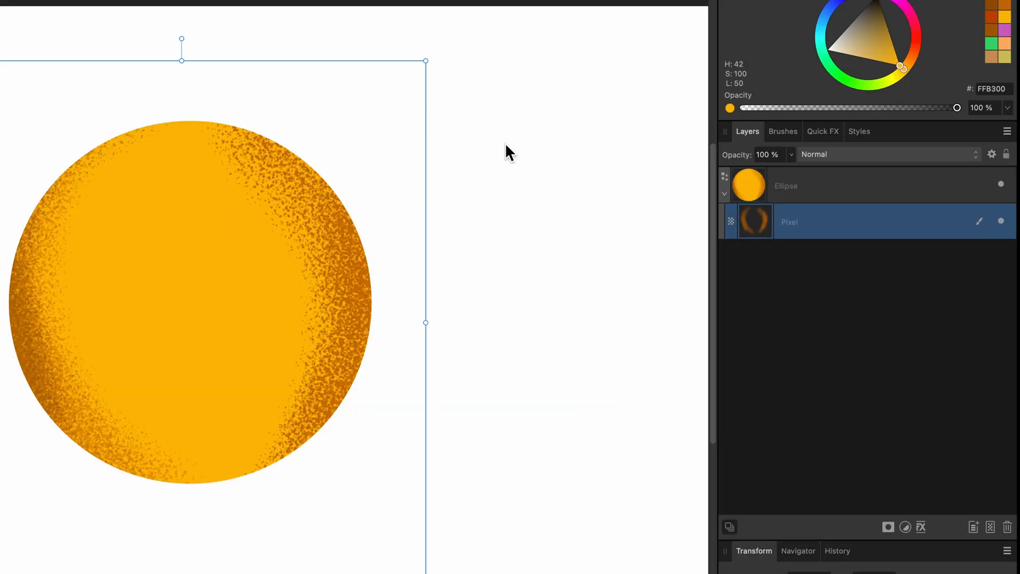
left_click(786, 185)
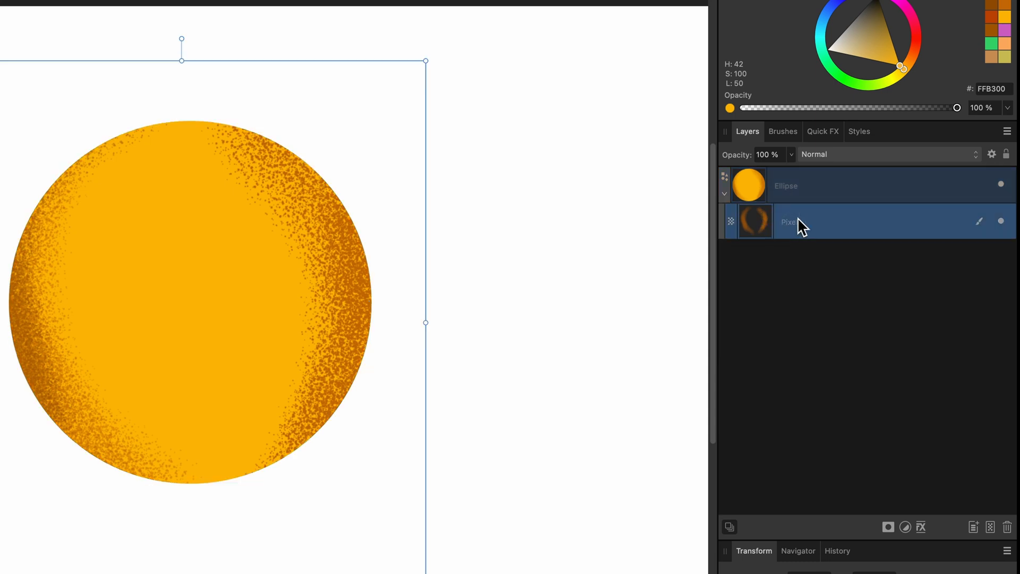
mouse_move(806, 218)
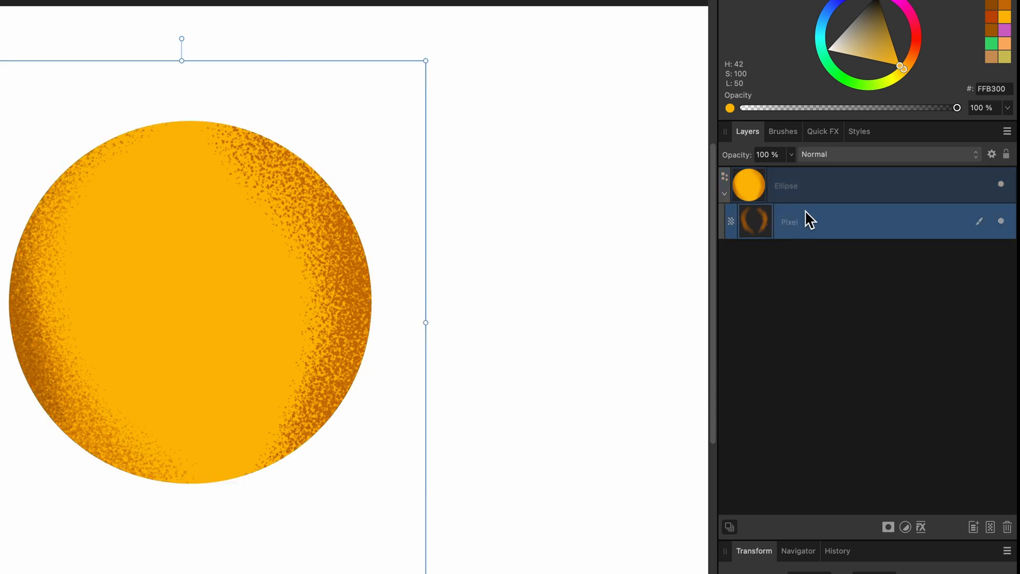
mouse_move(827, 233)
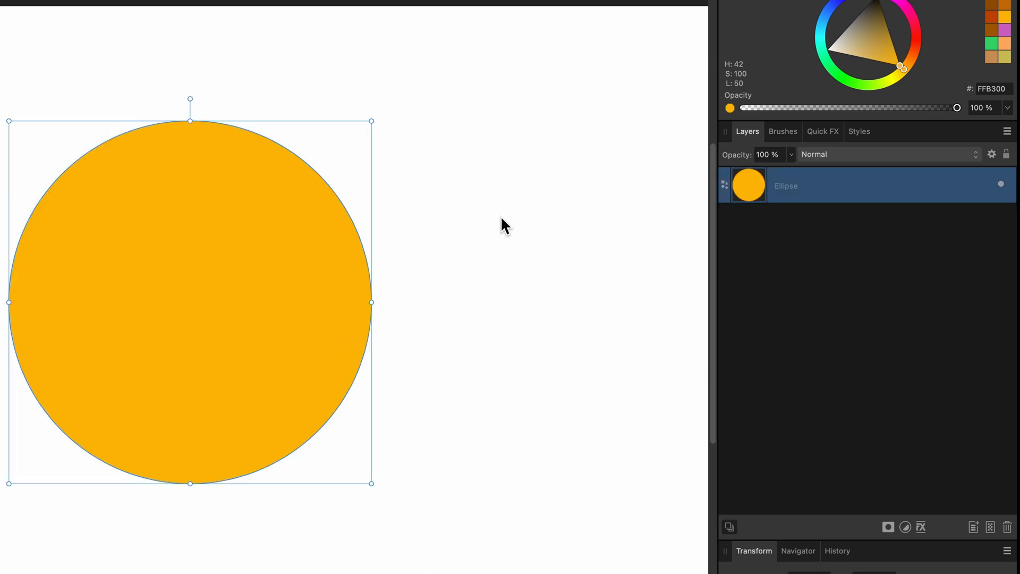
mouse_move(975, 518)
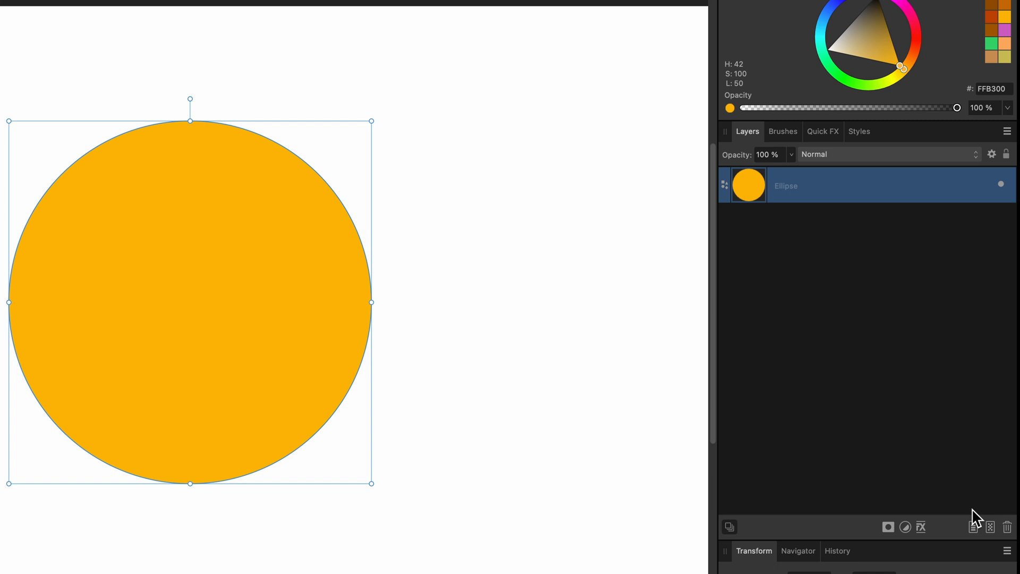
mouse_move(990, 527)
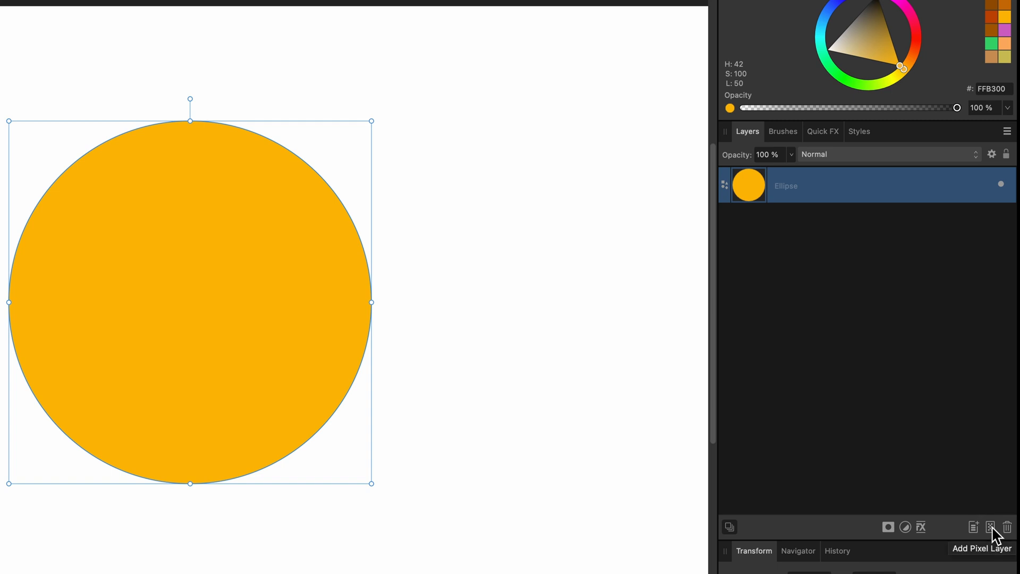
Add a pixel layer above the circle and paint a dark orange speckled stroke across its top
left_click(989, 527)
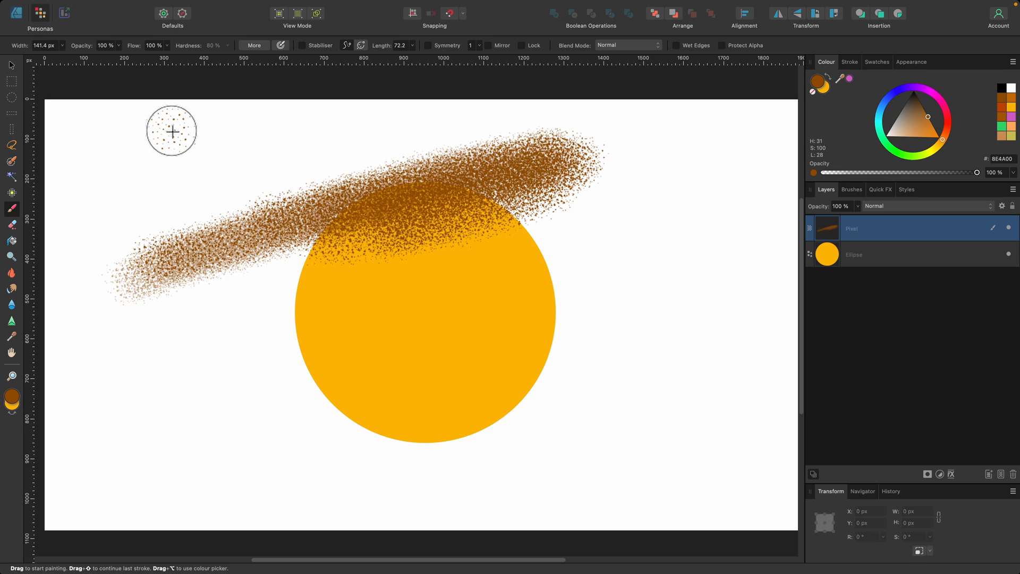
mouse_move(90, 106)
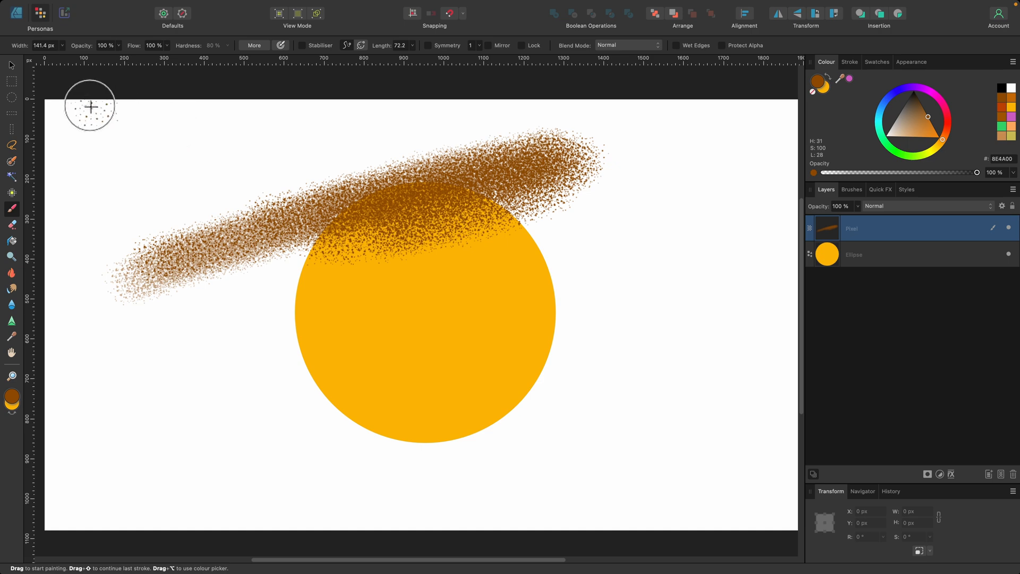